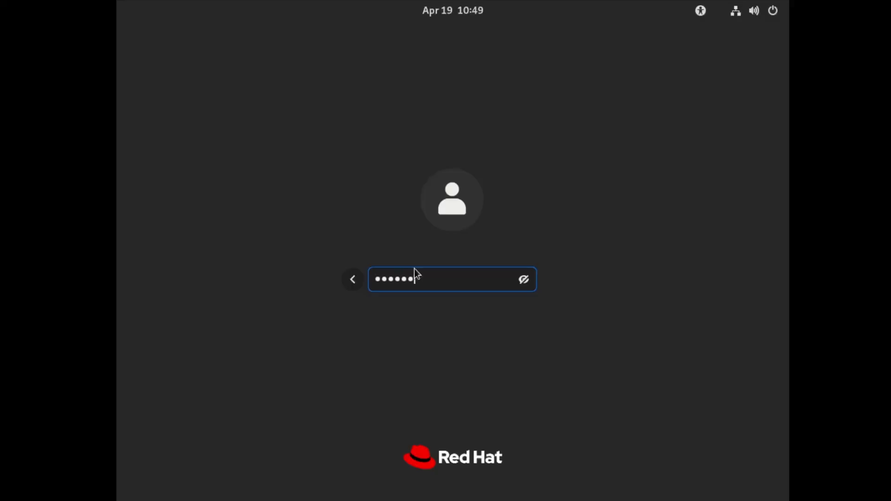
Submit the password at the RHEL login screen to reach the PIN prompt
key("Return")
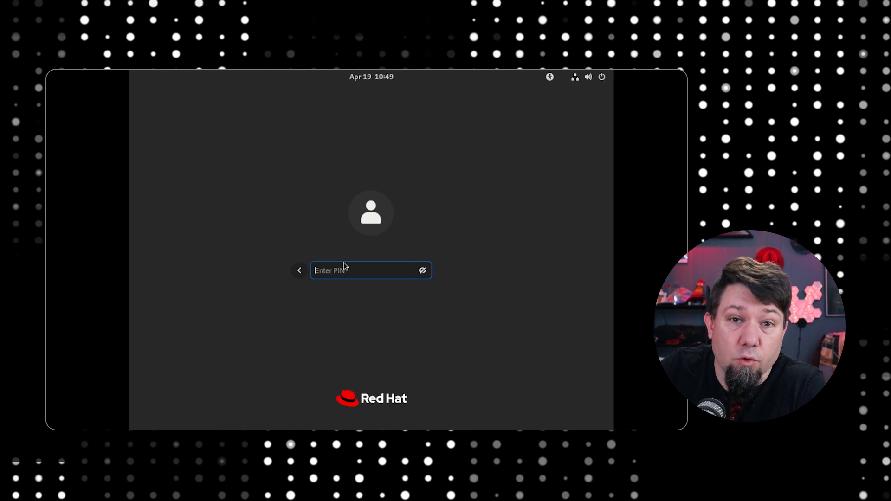
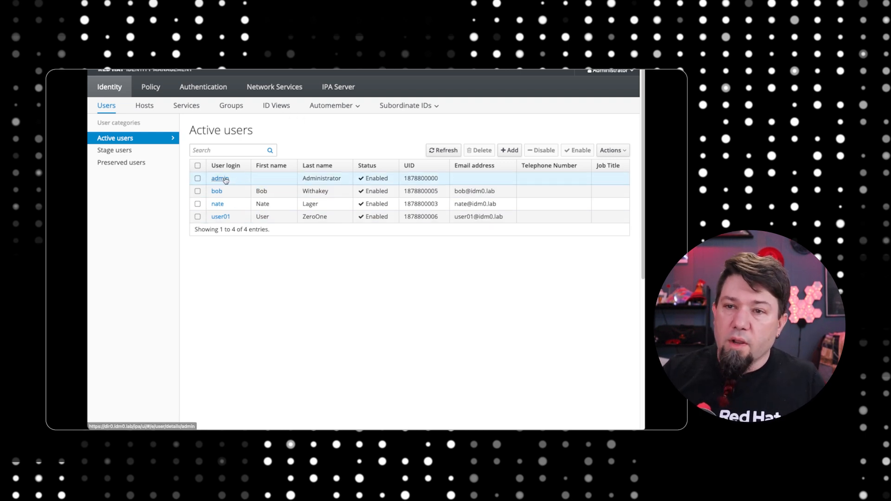
Open bob's user record and scroll to his passkey mapping and Passkey authentication type
left_click(216, 191)
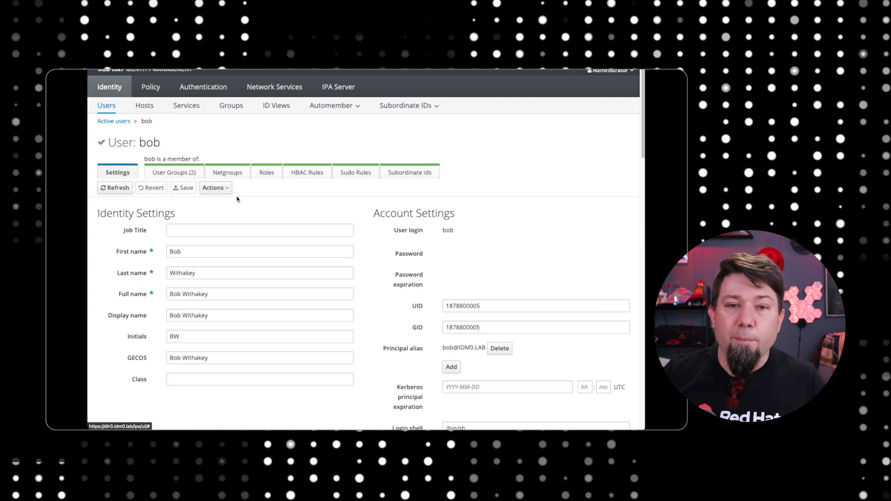
mouse_move(335, 241)
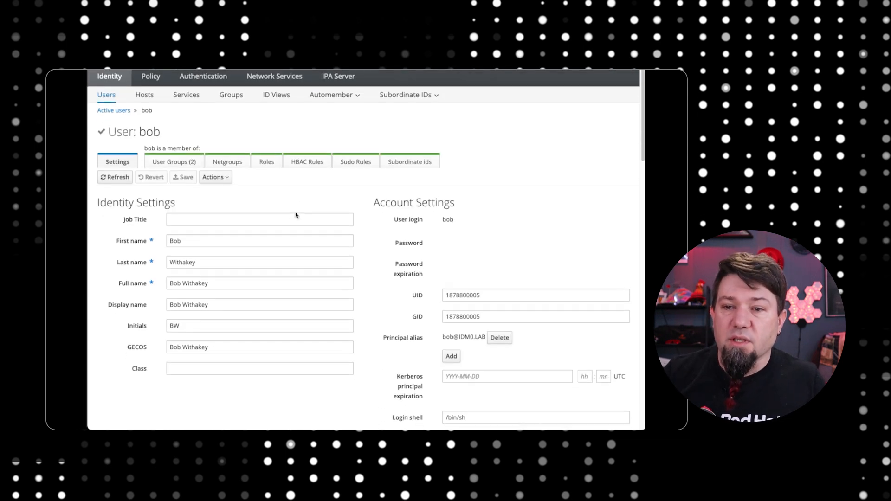
scroll("down", 3)
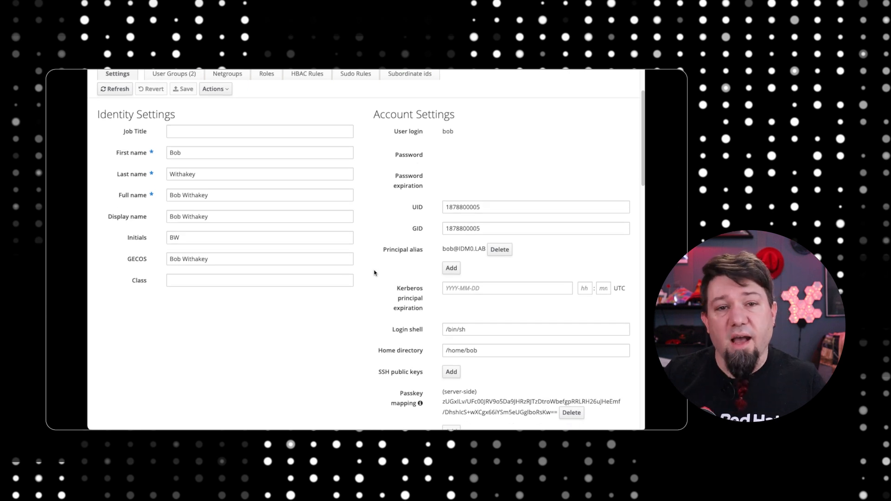
scroll("down", 3)
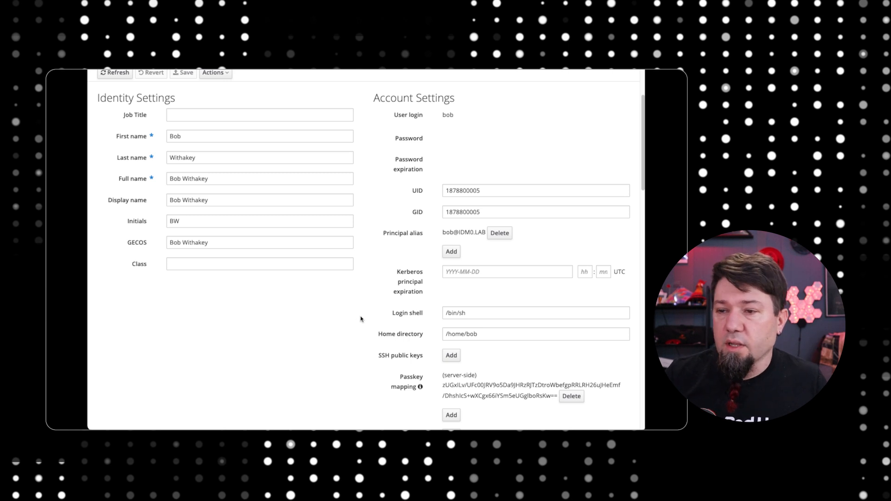
scroll("down", 3)
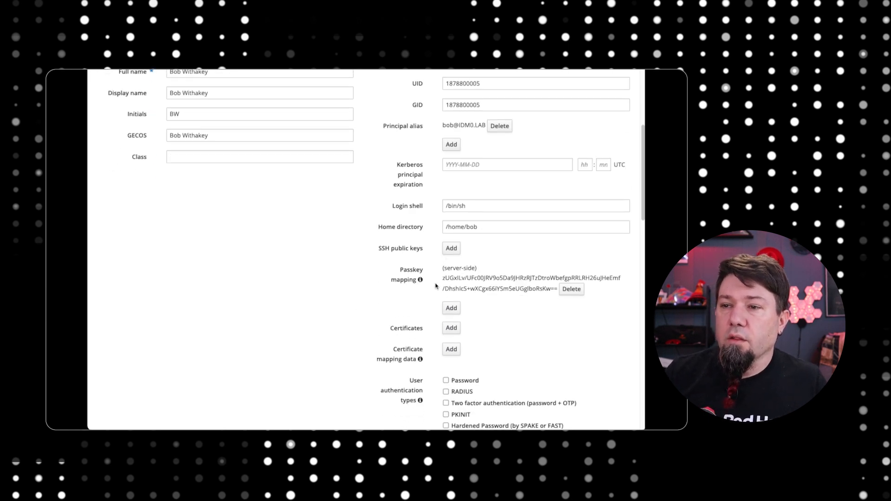
left_click_drag(438, 268, 559, 289)
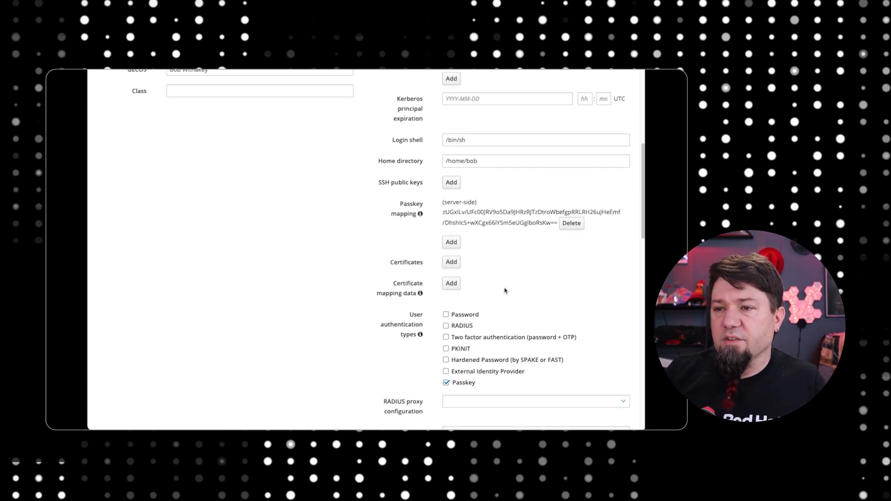
scroll("down", 3)
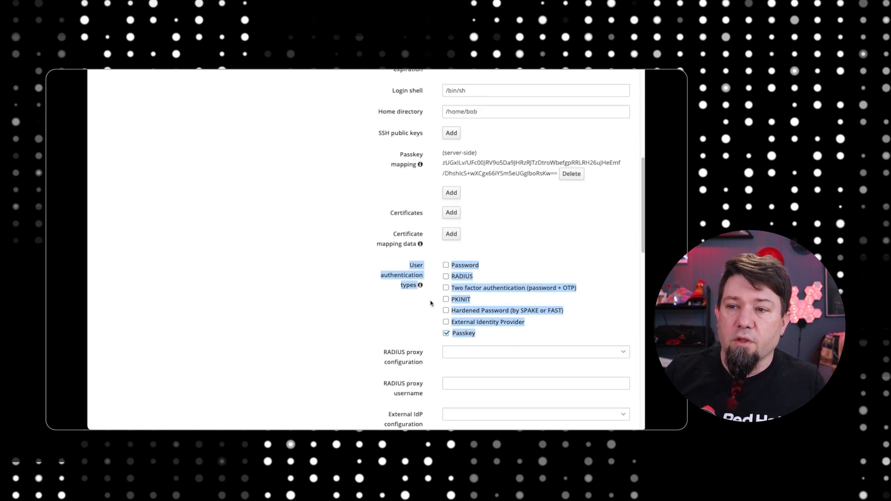
mouse_move(481, 262)
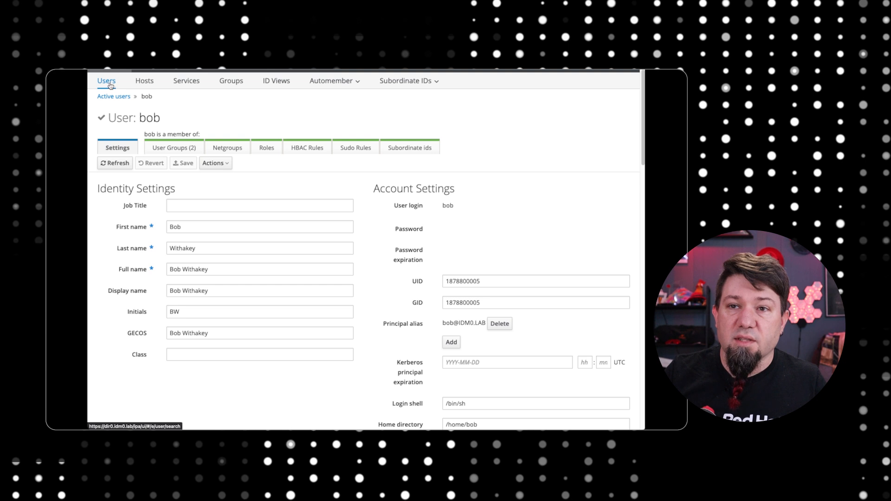
Add active user user02 with first name User and last name Zerotwo
left_click(114, 96)
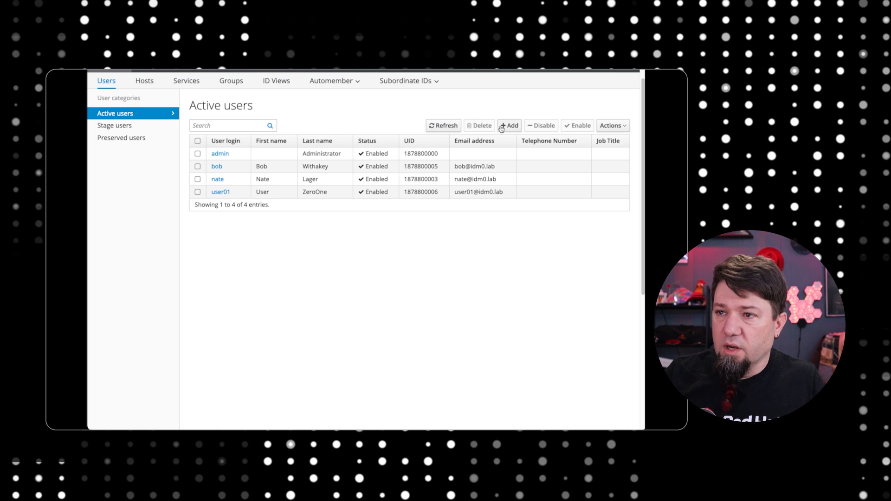
left_click(509, 126)
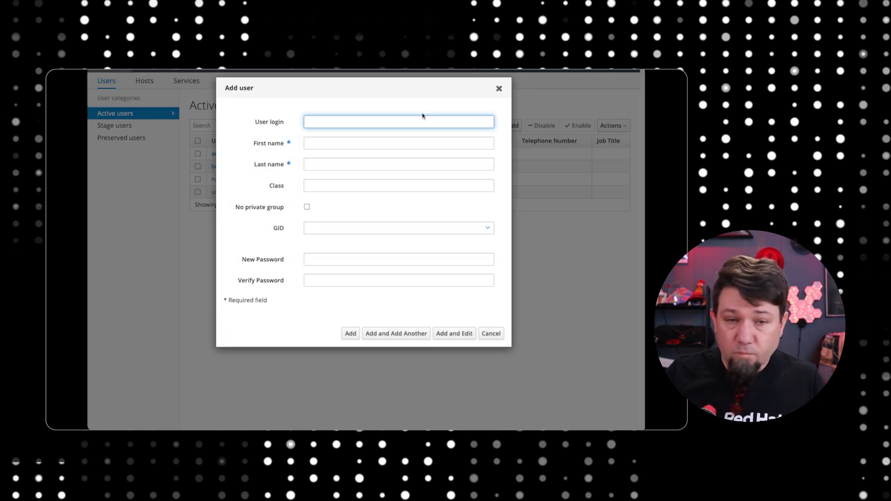
left_click(398, 121)
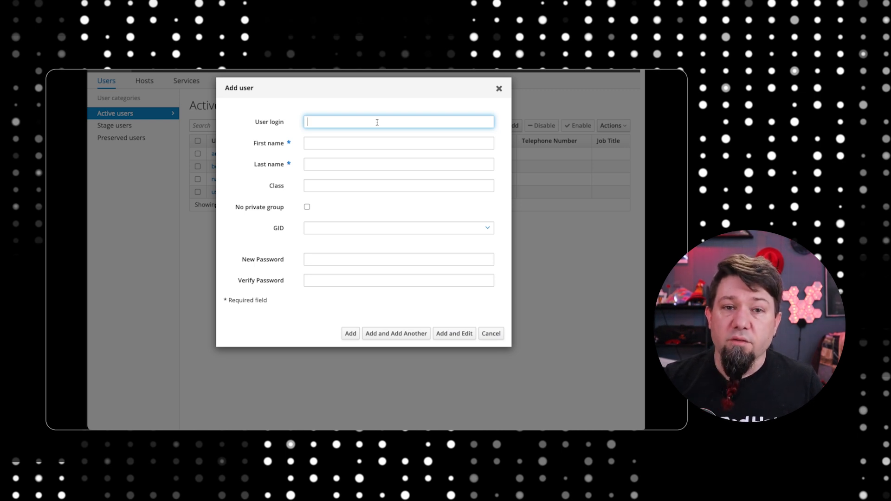
type("user02")
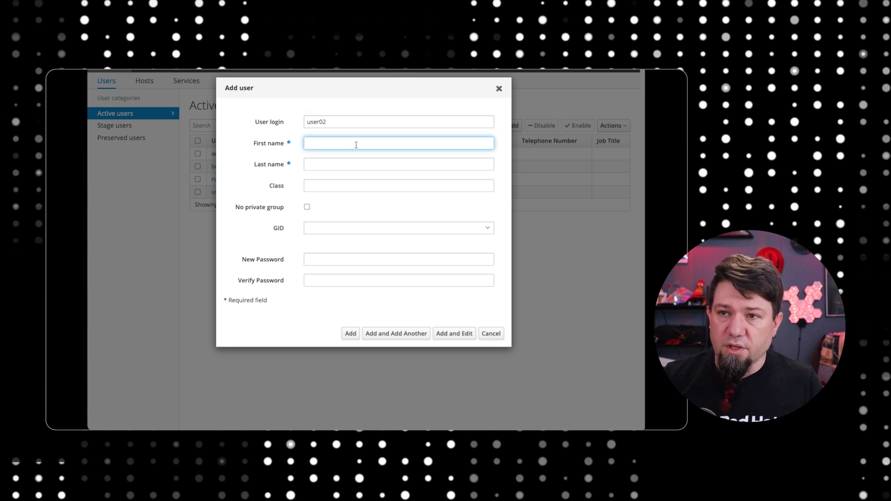
type("z")
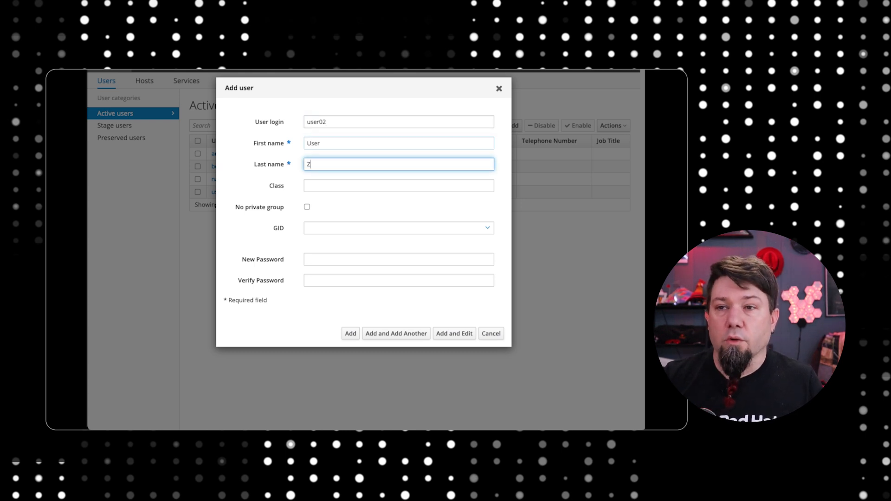
type("erotwo")
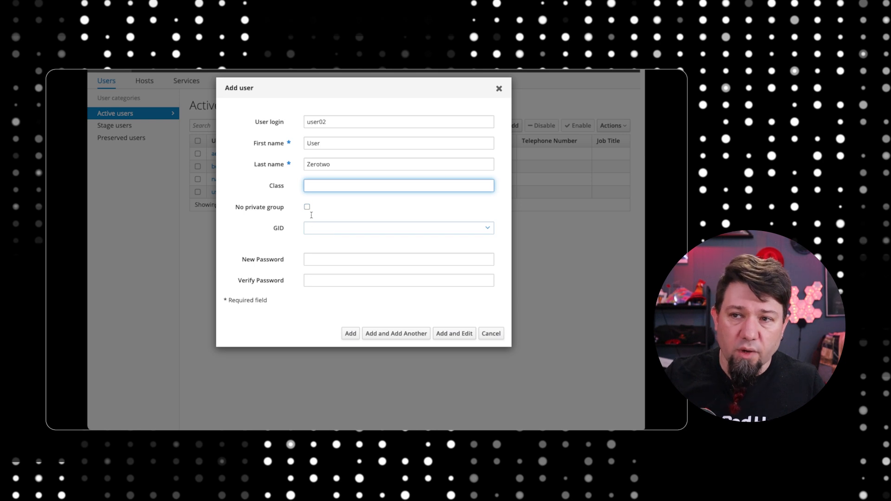
left_click(398, 259)
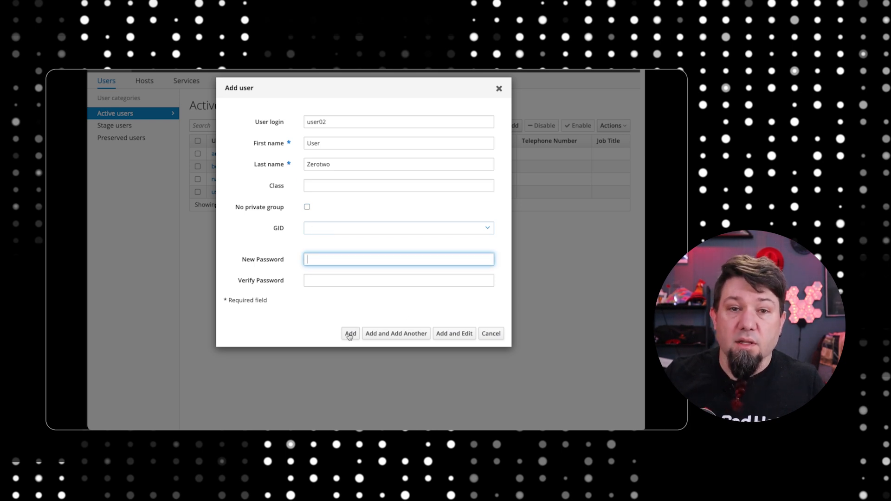
left_click(350, 333)
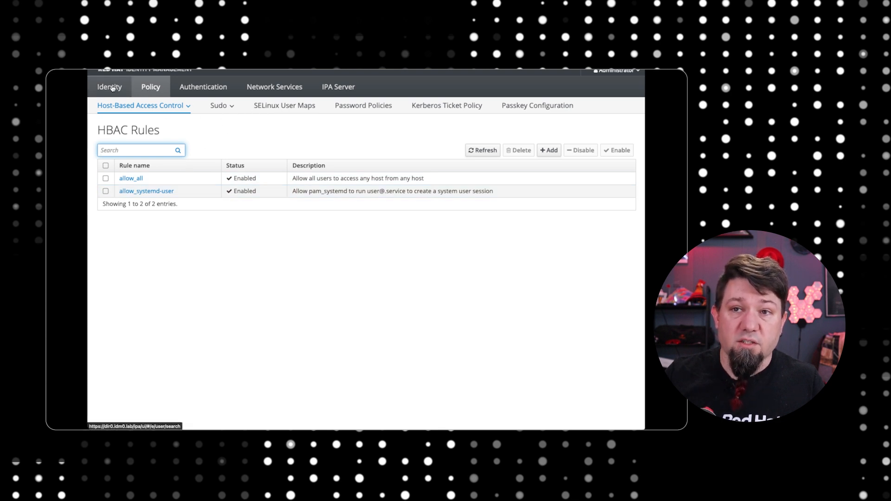
Show the User Groups list containing admins, editors, ipausers, sudo-users and trust admins
left_click(109, 87)
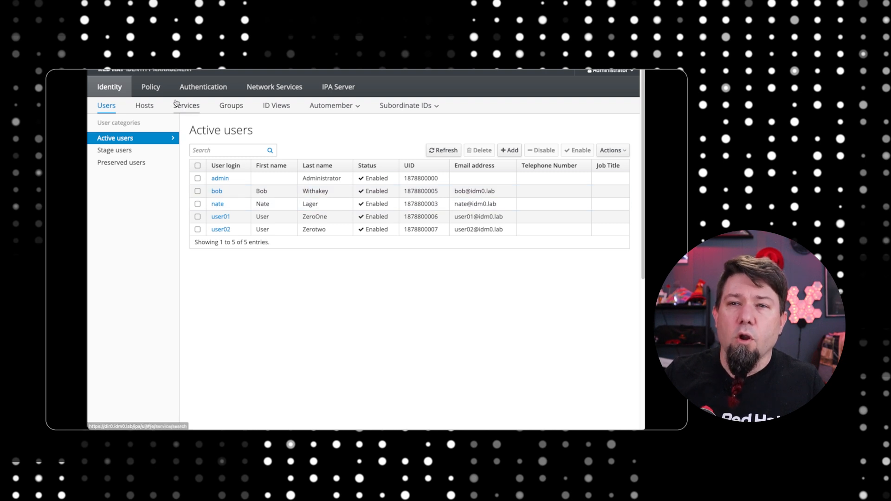
left_click(230, 105)
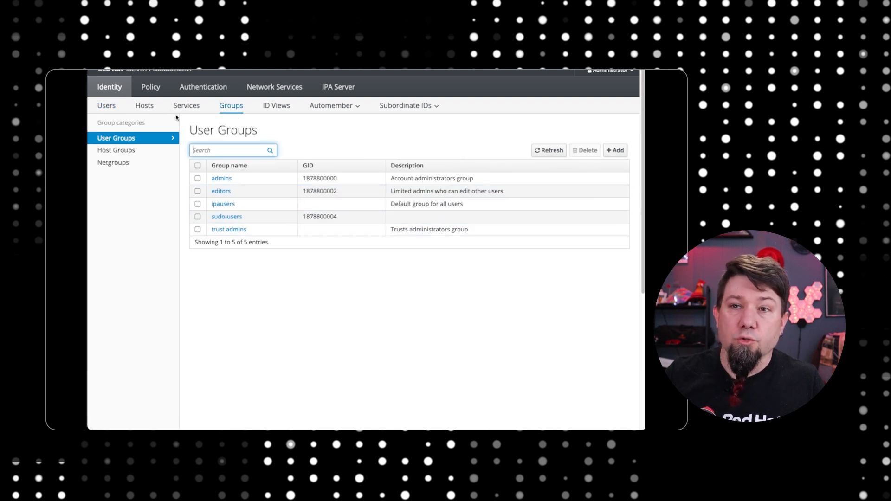
Open user02's record and view its User Groups, currently only ipausers
left_click(106, 105)
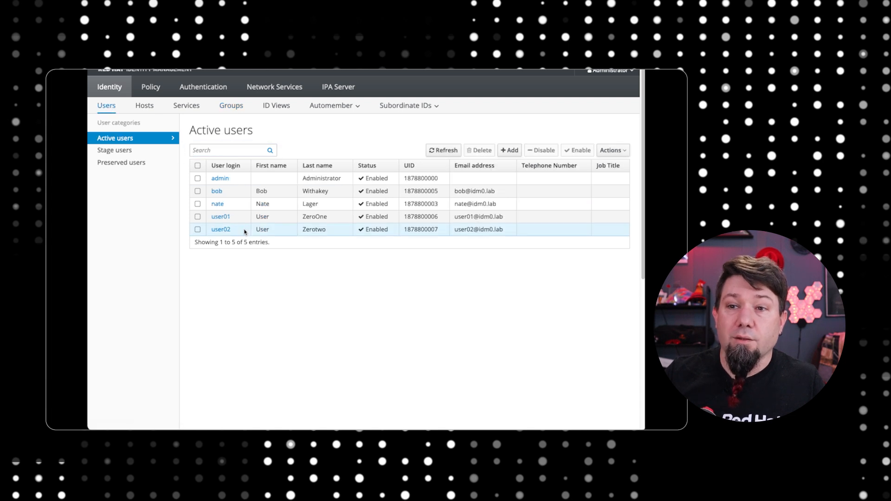
left_click(220, 228)
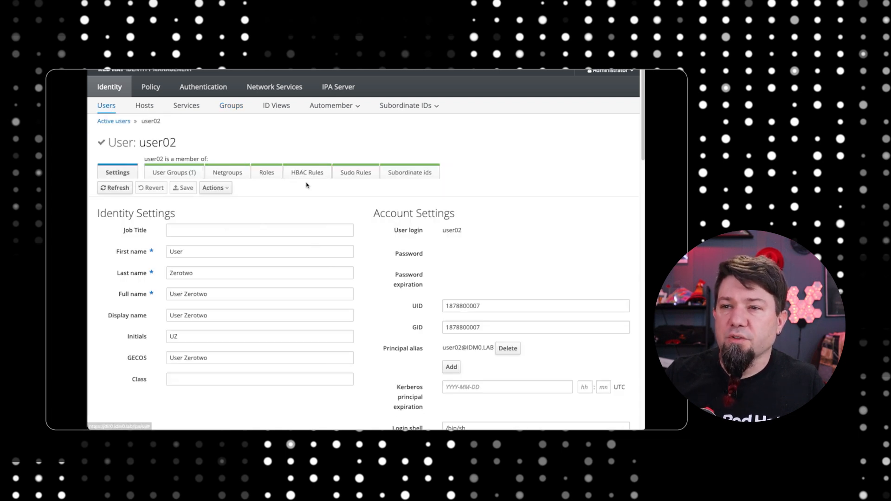
left_click(173, 172)
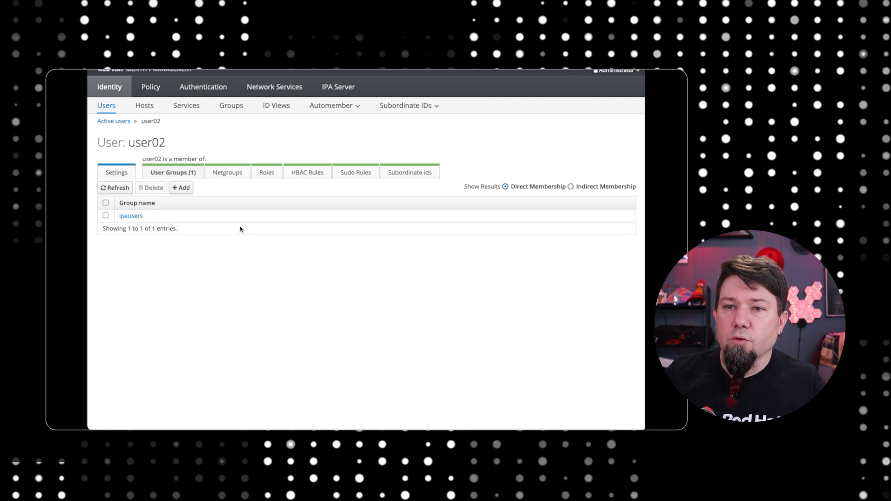
Select sudo-users and move it to Prospective to add user02 to that group
left_click(180, 188)
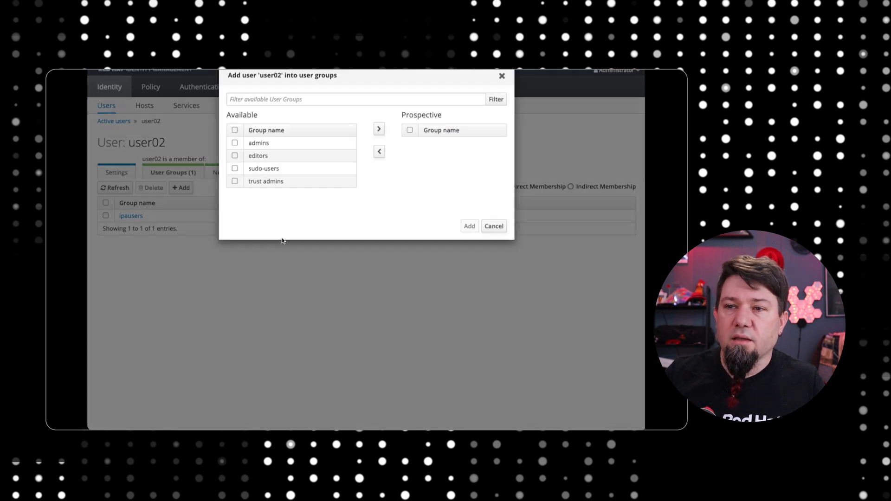
left_click(234, 168)
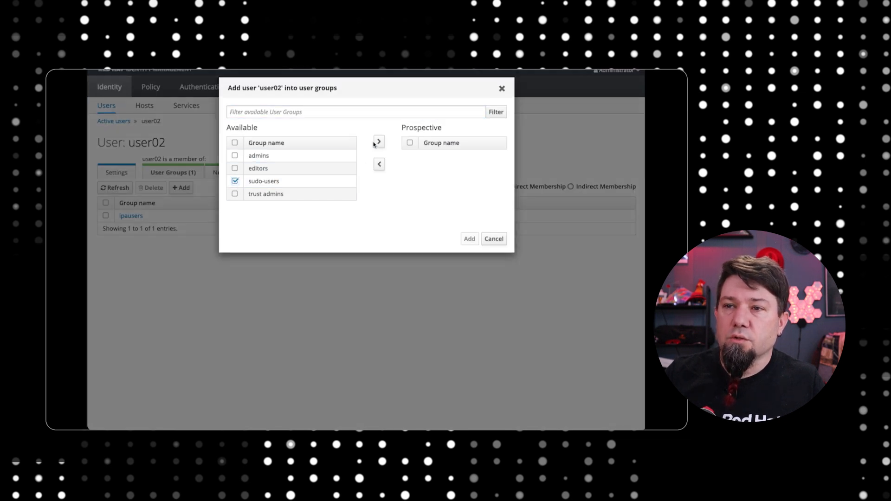
left_click(468, 238)
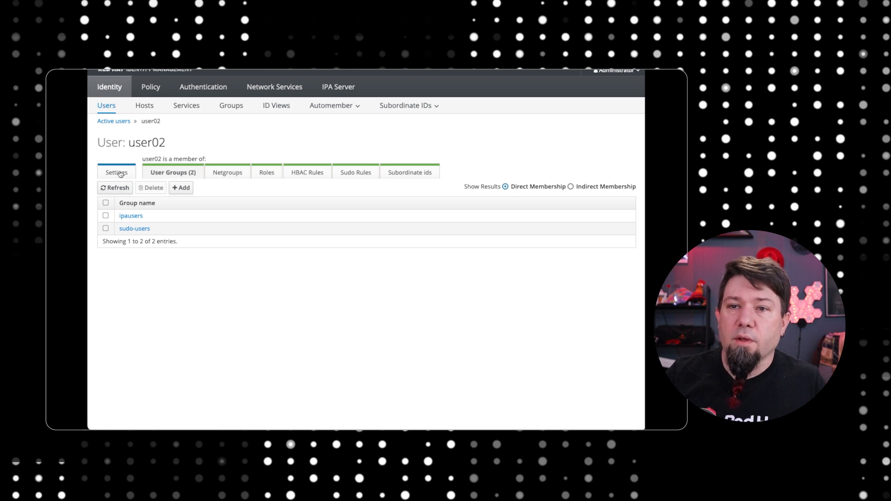
left_click(116, 172)
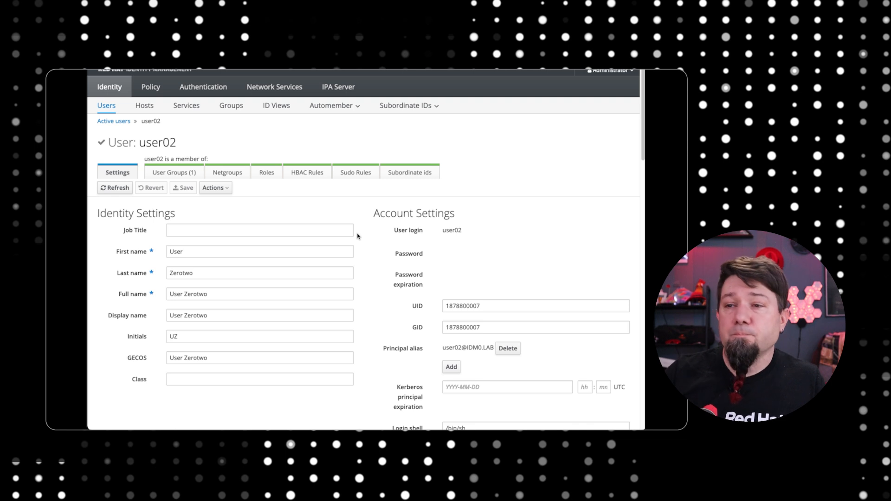
mouse_move(475, 220)
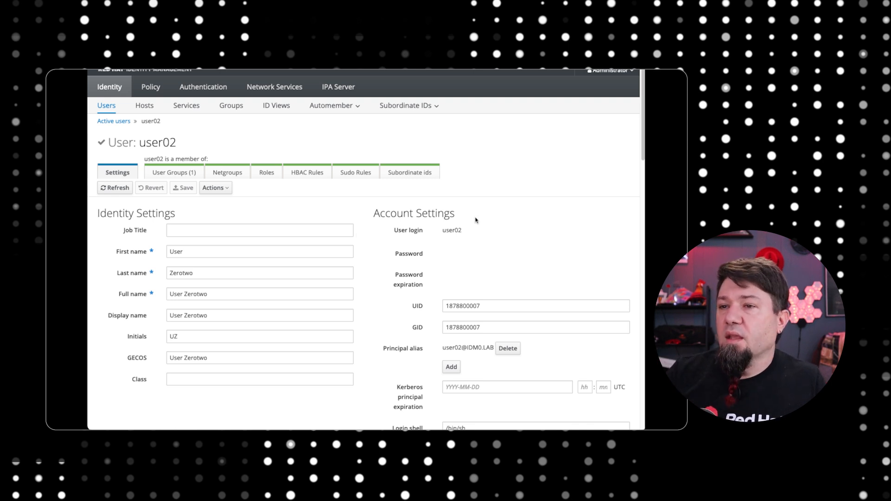
mouse_move(268, 146)
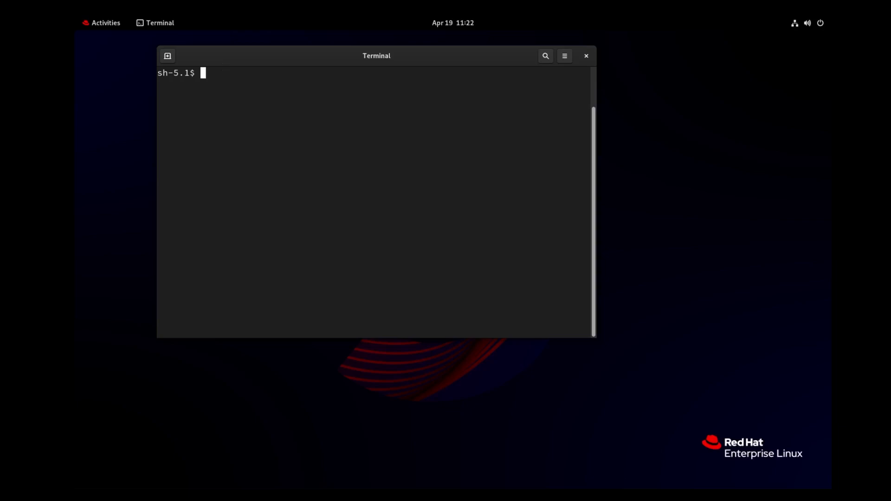
Obtain an admin Kerberos ticket with kinit admin and confirm it with klist
type("kinit admin")
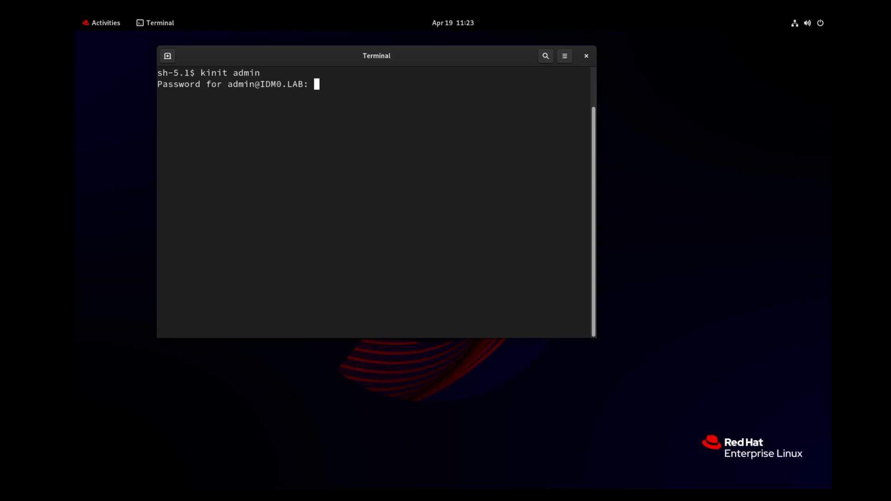
type("k")
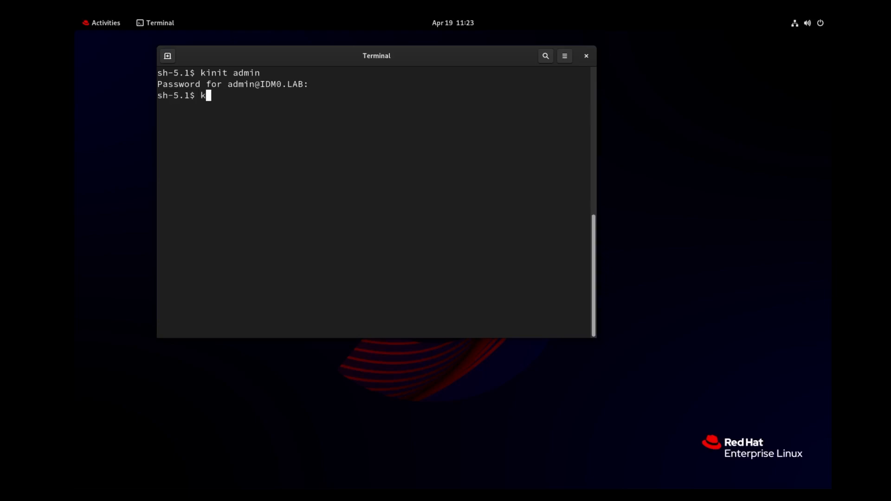
type("list")
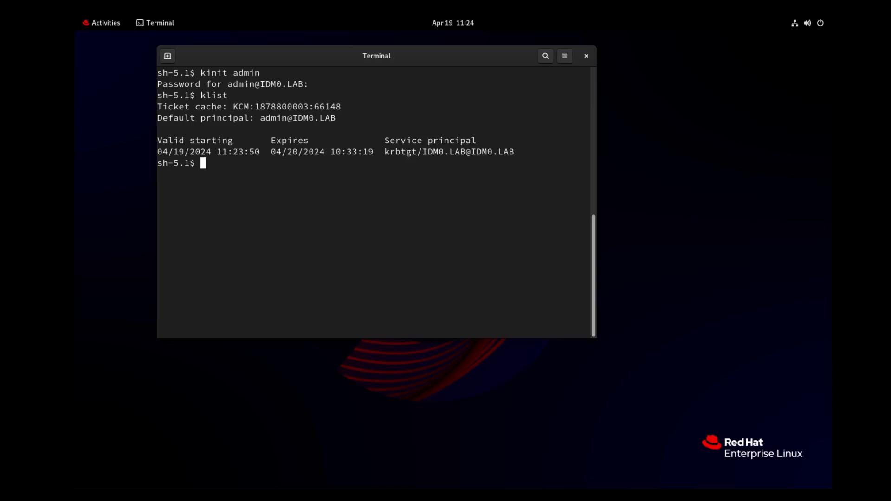
type("ipa")
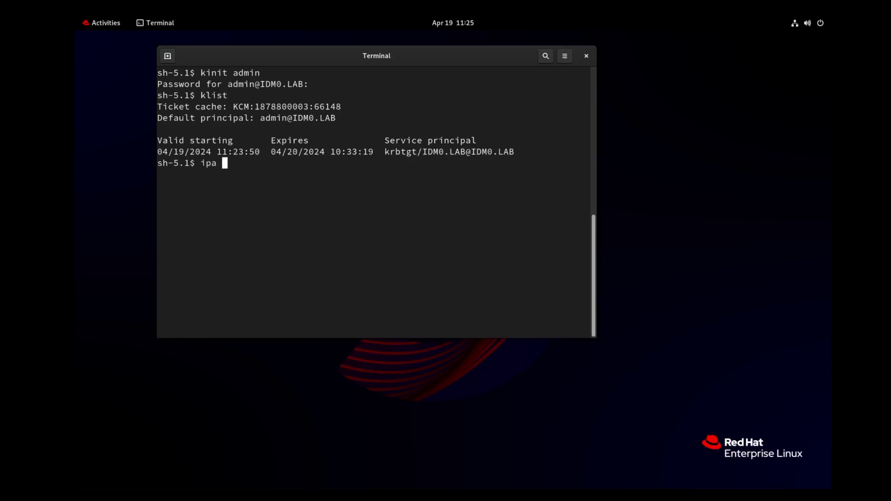
Compose 'ipa user-mod user02 --user-auth-type=passkey' in the terminal without running it
type("user-mod")
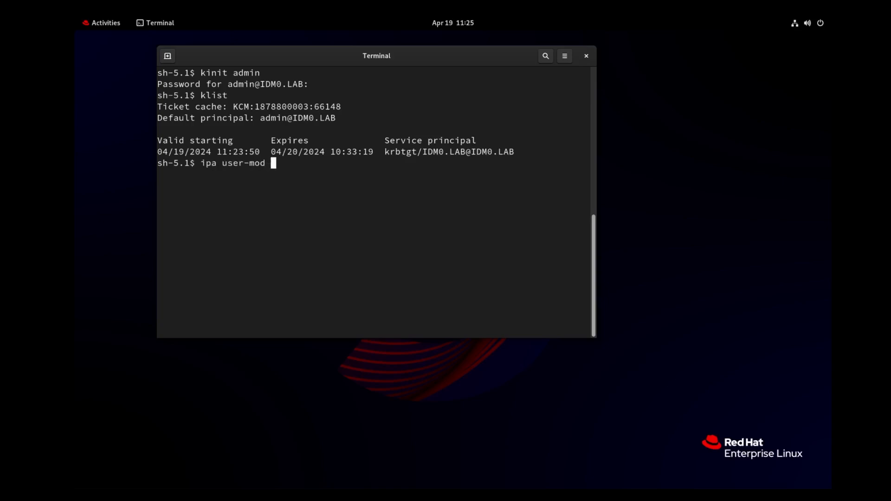
type("us")
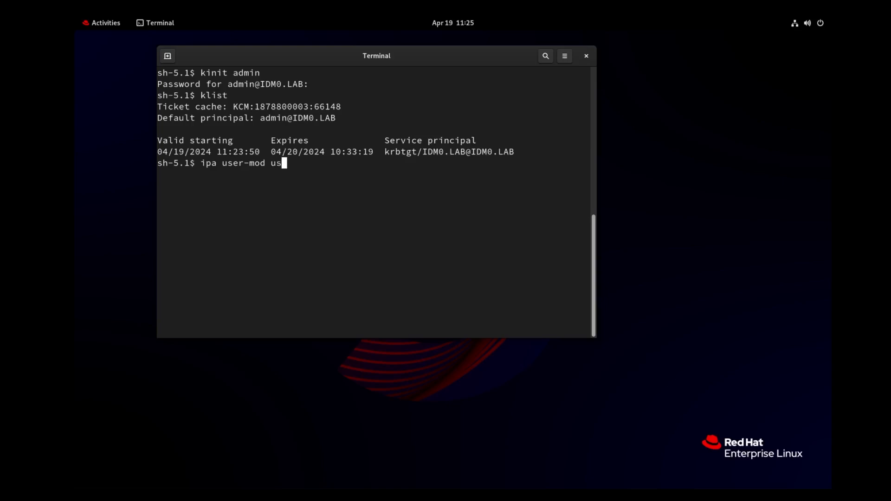
type("er02")
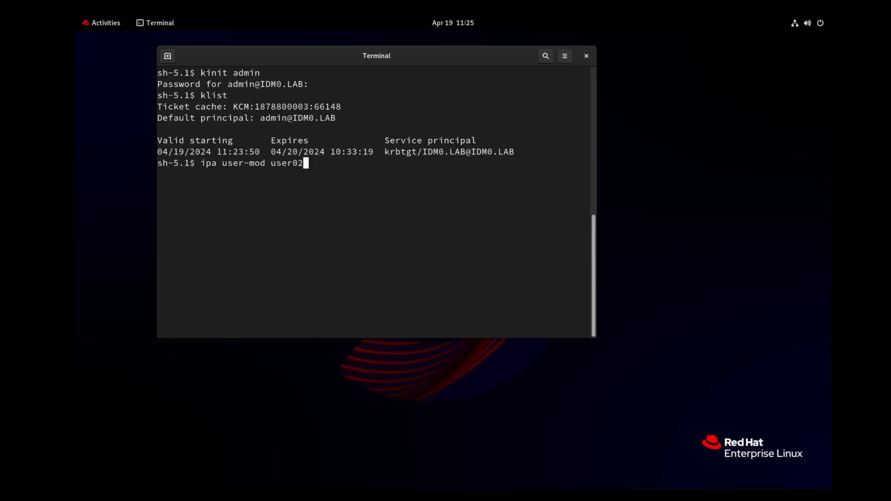
type("--user-")
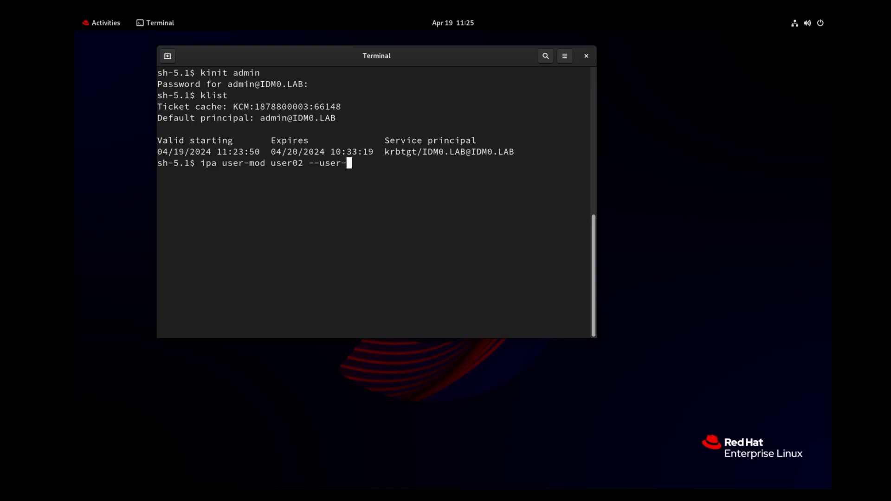
type("auth-ty")
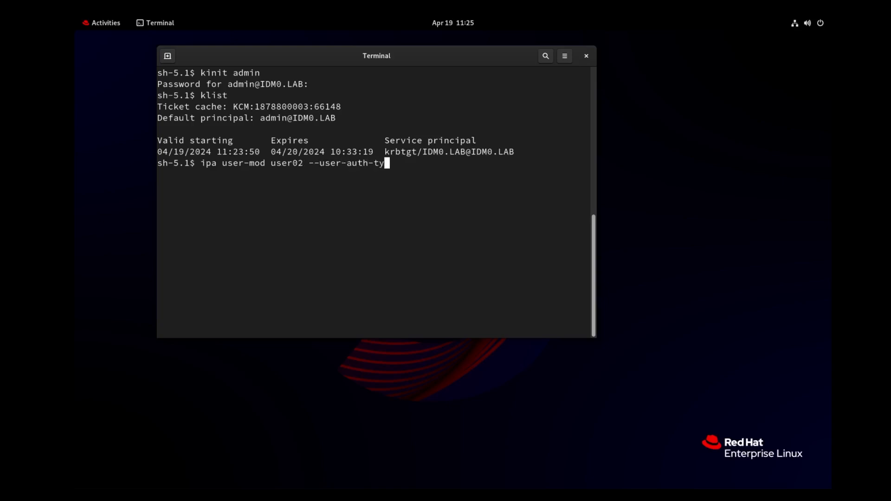
type("pe=pa")
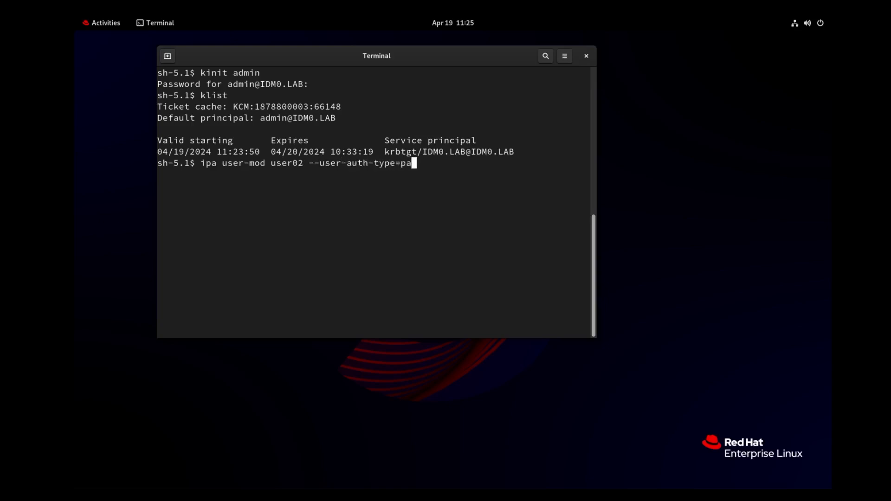
type("sskey")
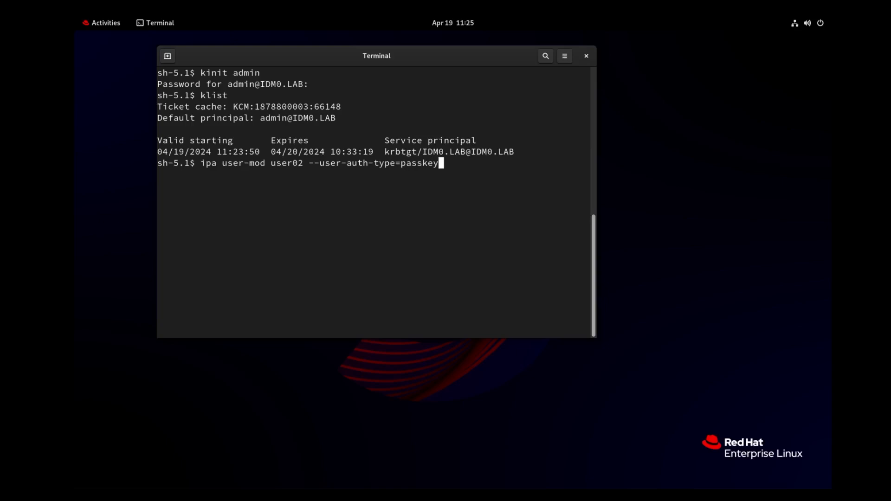